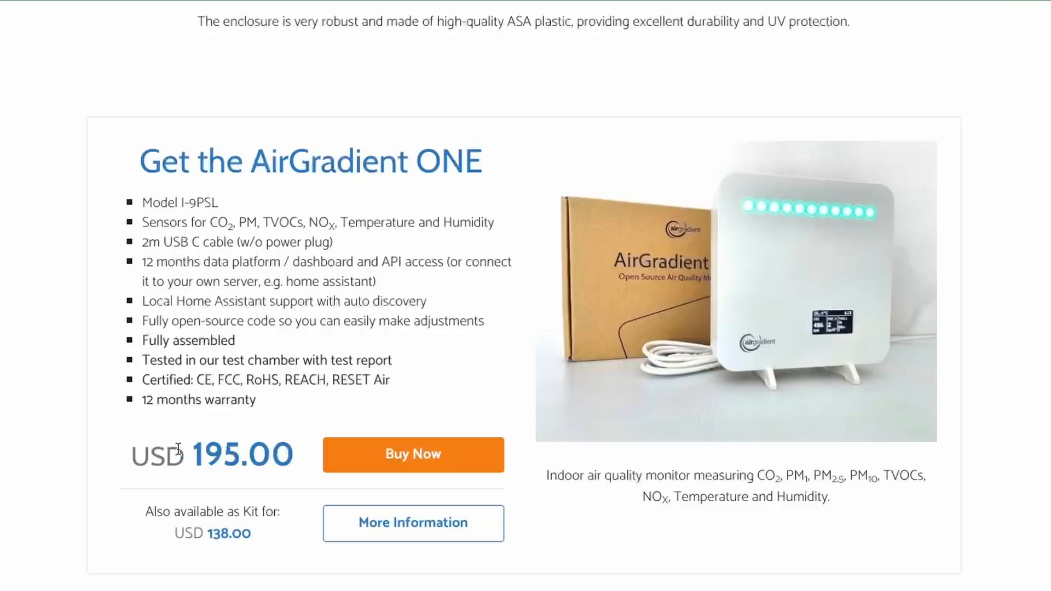
# - Add one AirGradient ONE Indoor Monitor I-9PSL (Kit) at USD 138.00 to the bag
pyautogui.doubleClick(240, 455)
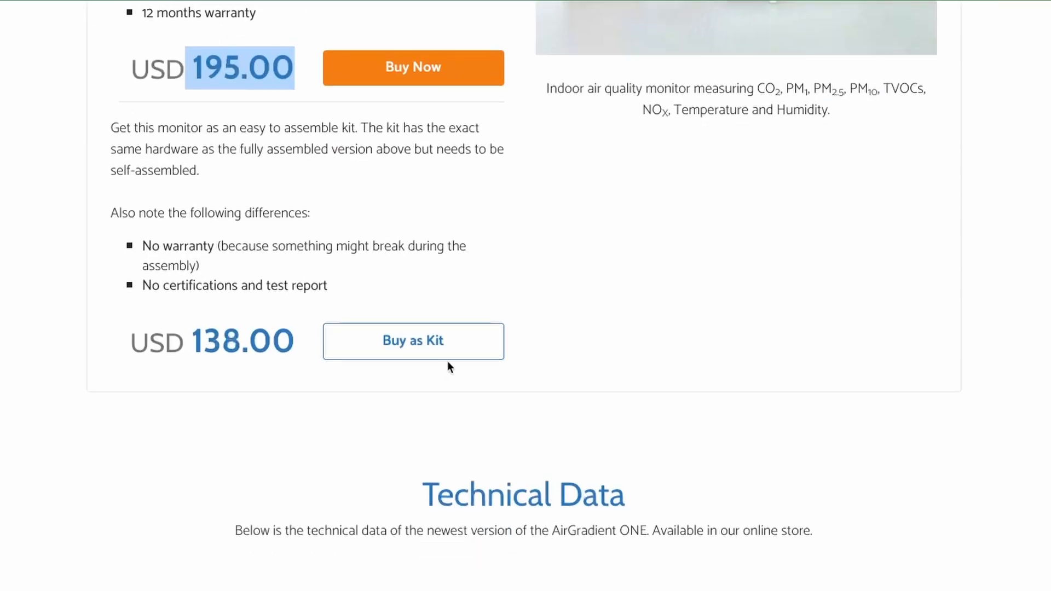
pyautogui.click(412, 340)
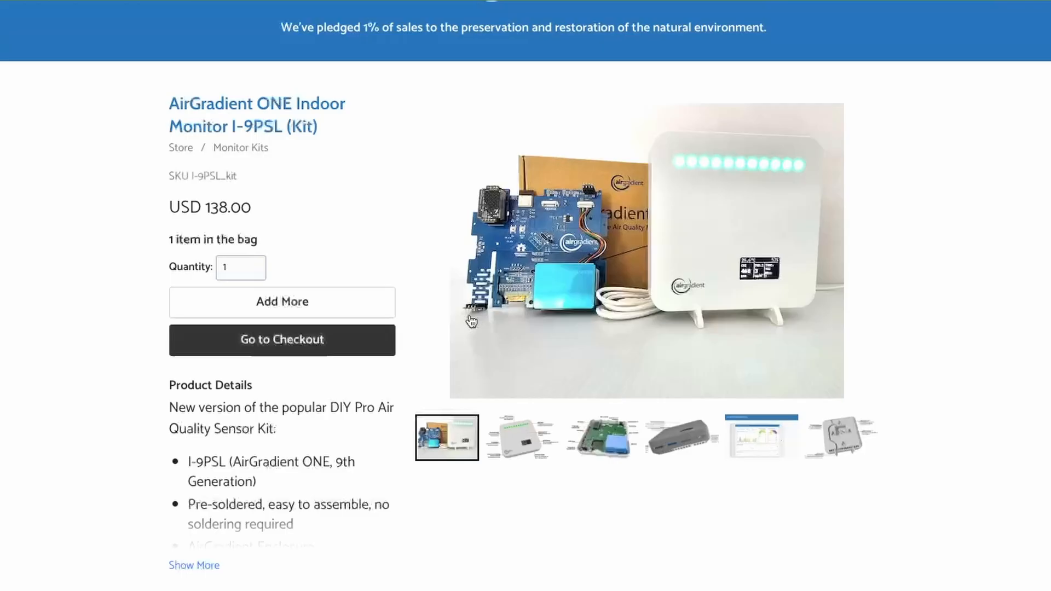